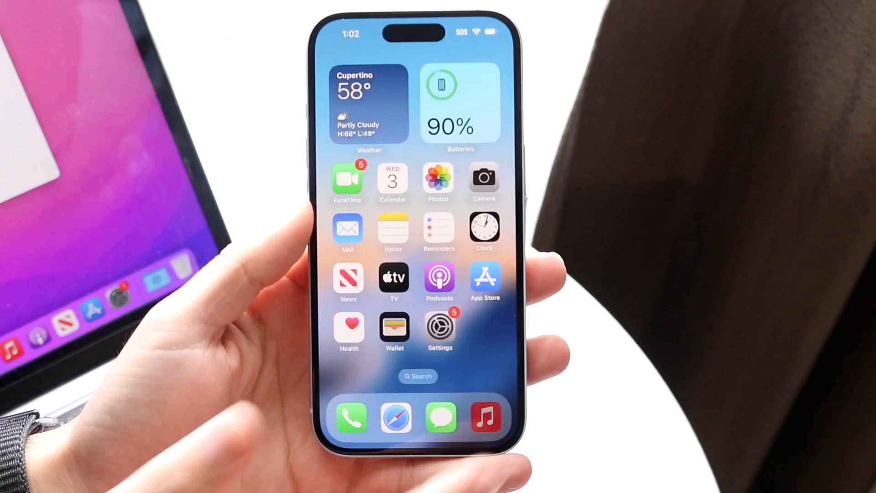
# Step: Swipe to the next Home Screen page and launch the Files app
pyautogui.click(484, 416)
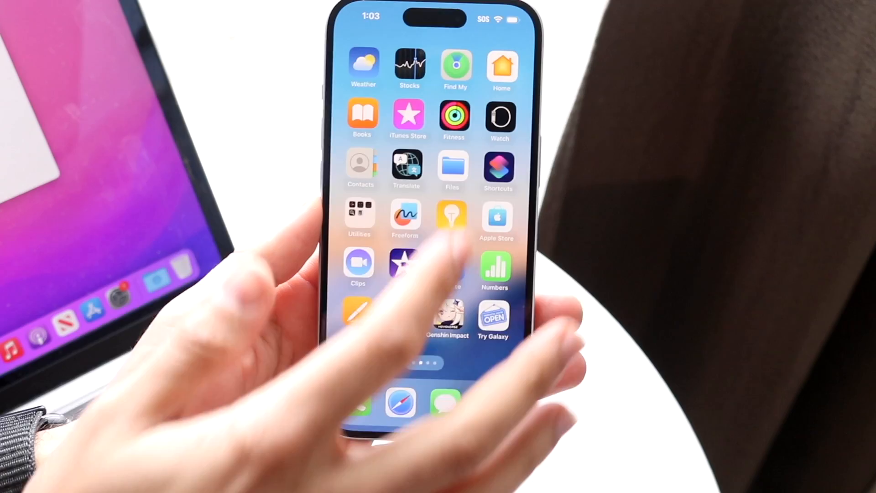
pyautogui.click(452, 169)
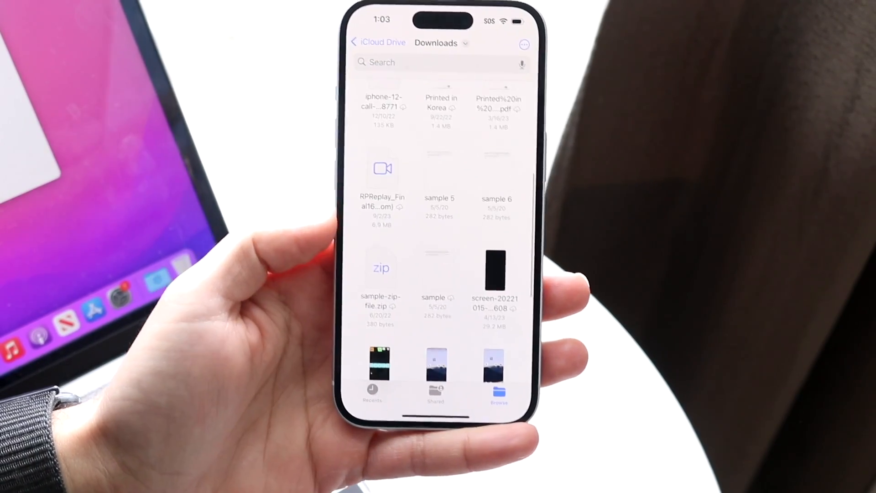
# Step: Share the solitude-dark-ambient MP3 from Downloads to the MacBook via AirDrop
pyautogui.scroll(-3)
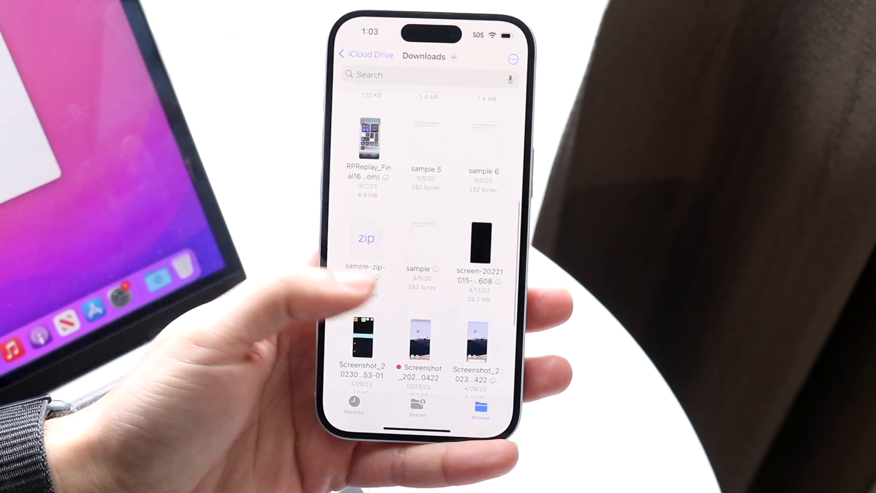
pyautogui.scroll(3)
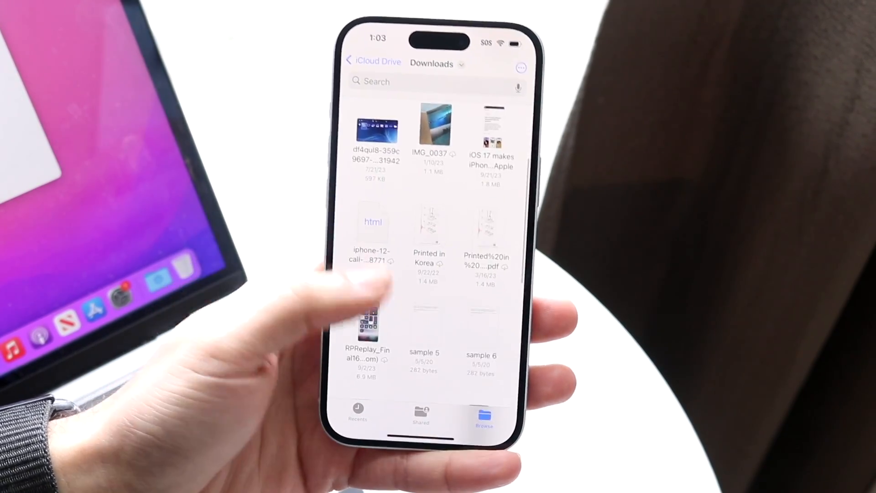
pyautogui.scroll(-3)
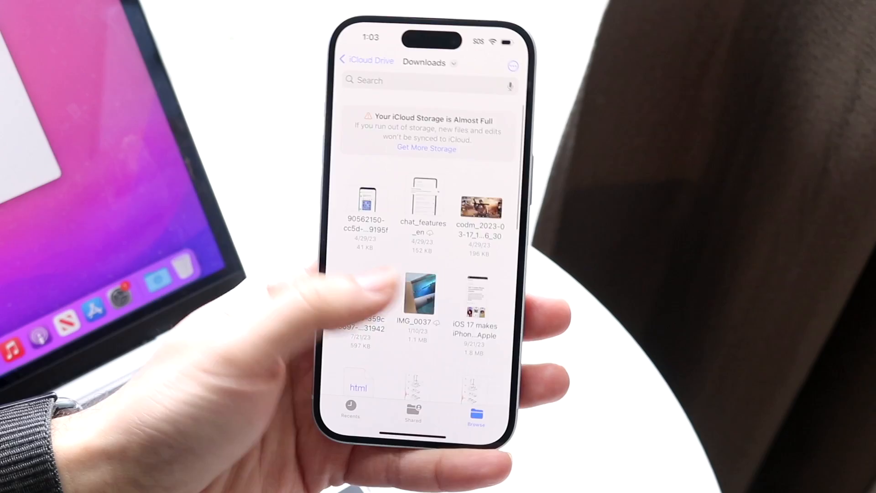
pyautogui.click(366, 61)
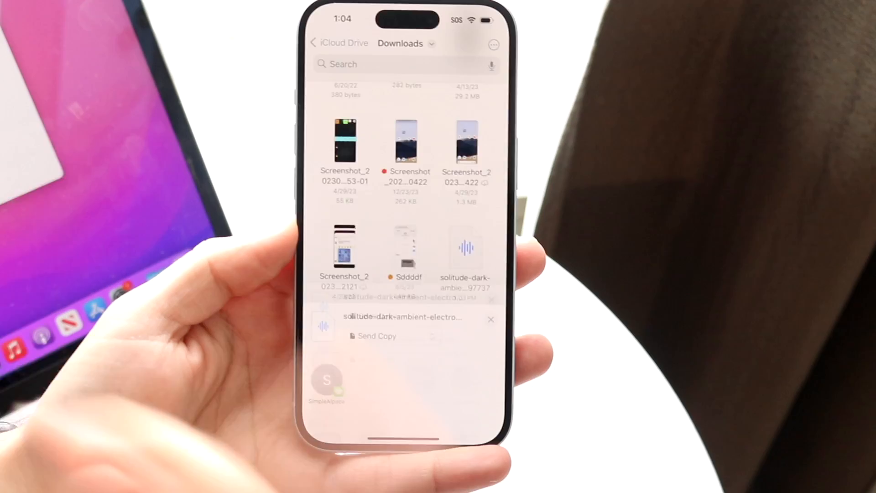
pyautogui.click(376, 336)
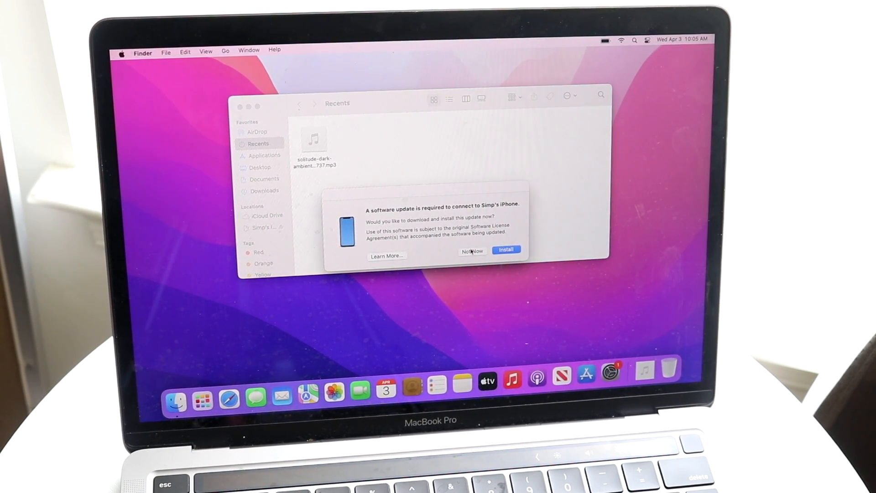
# Step: Dismiss the update prompt with Not Now, select the iPhone under Locations and trust it
pyautogui.click(472, 250)
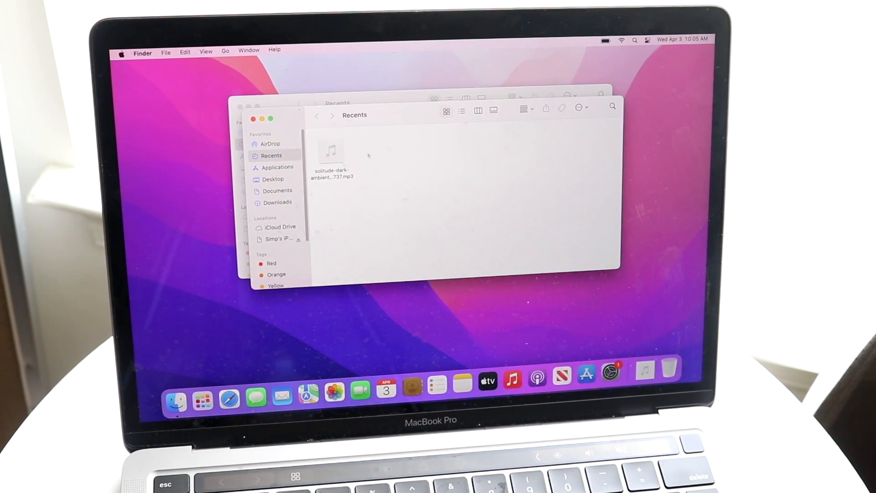
pyautogui.click(277, 239)
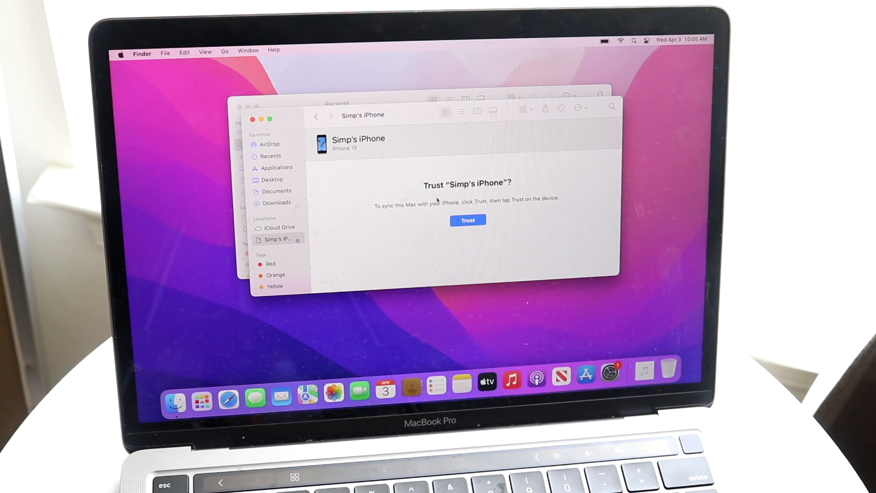
pyautogui.click(467, 220)
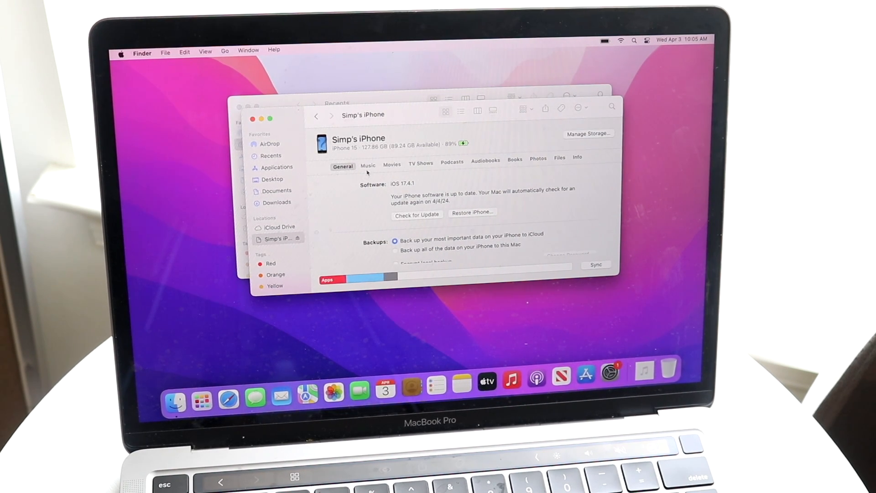
# Step: Turn on Sync music for the iPhone in the Music section and apply the settings
pyautogui.click(368, 165)
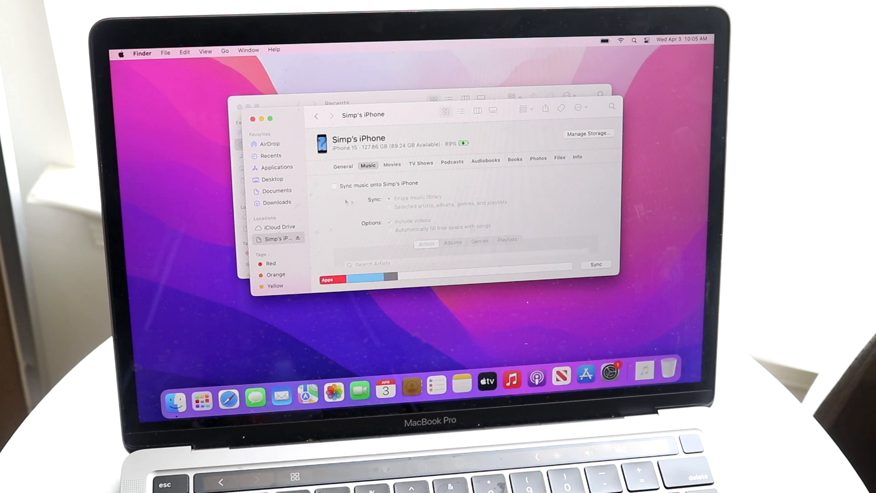
pyautogui.click(335, 186)
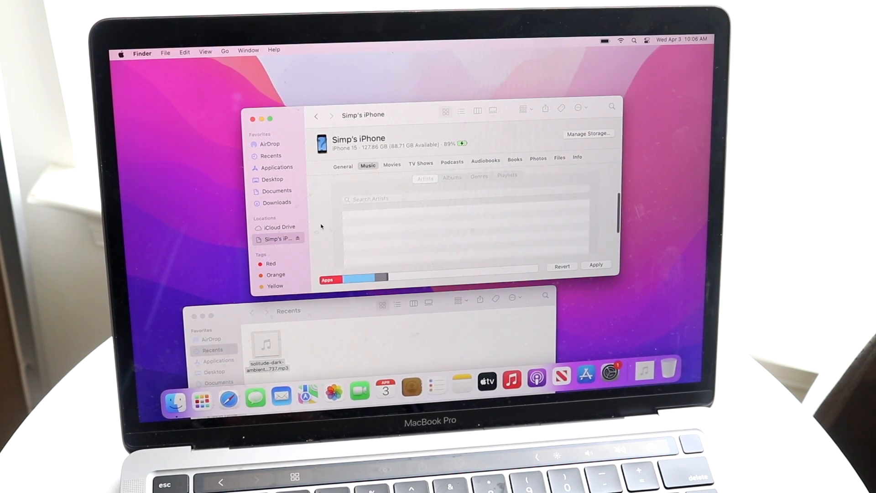
pyautogui.moveTo(427, 241)
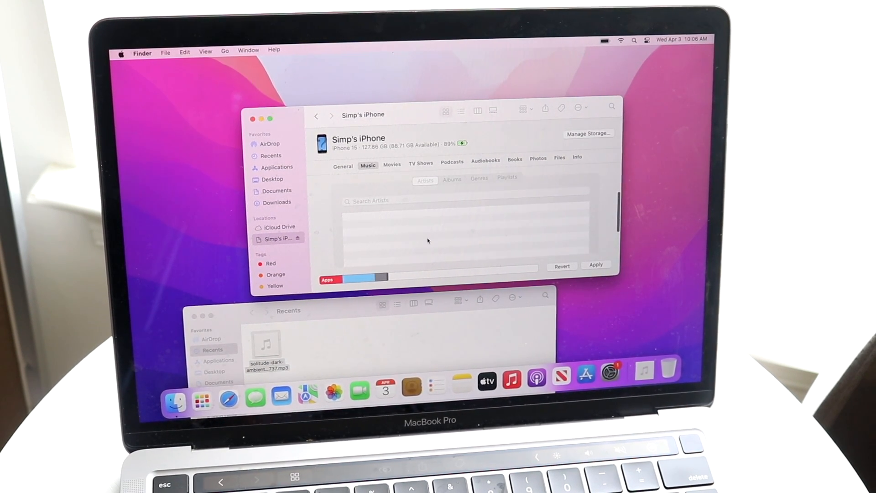
pyautogui.click(596, 265)
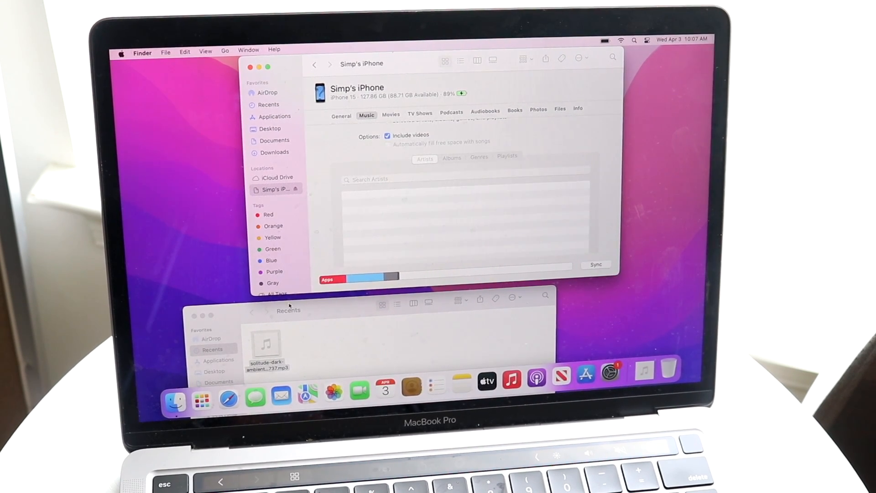
# Step: Start the iPhone sync, then show the Music app Library with the track under Recently Added
pyautogui.click(270, 335)
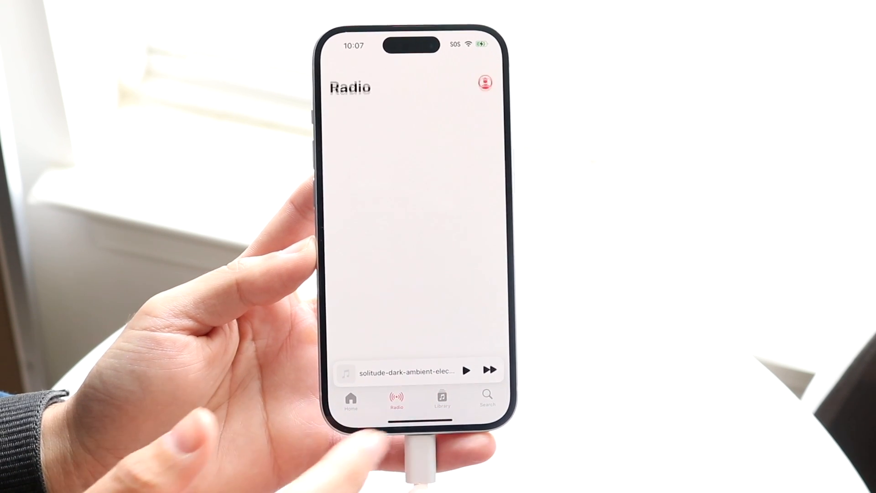
pyautogui.click(447, 402)
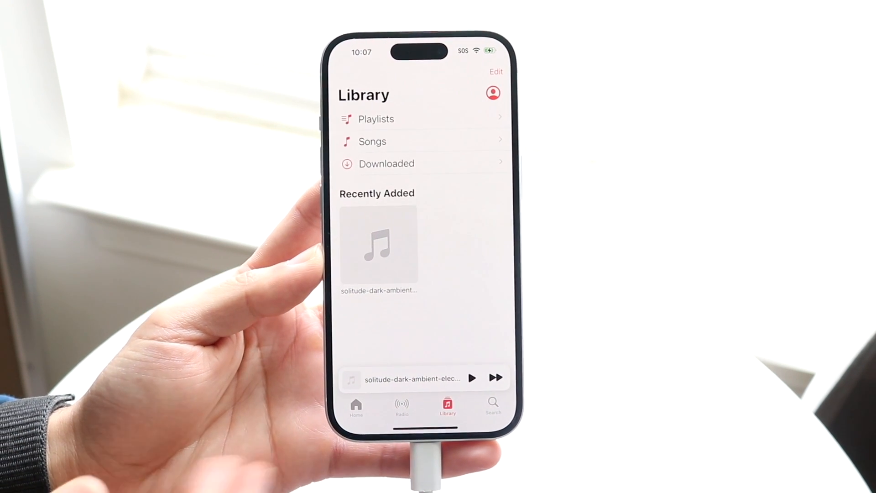